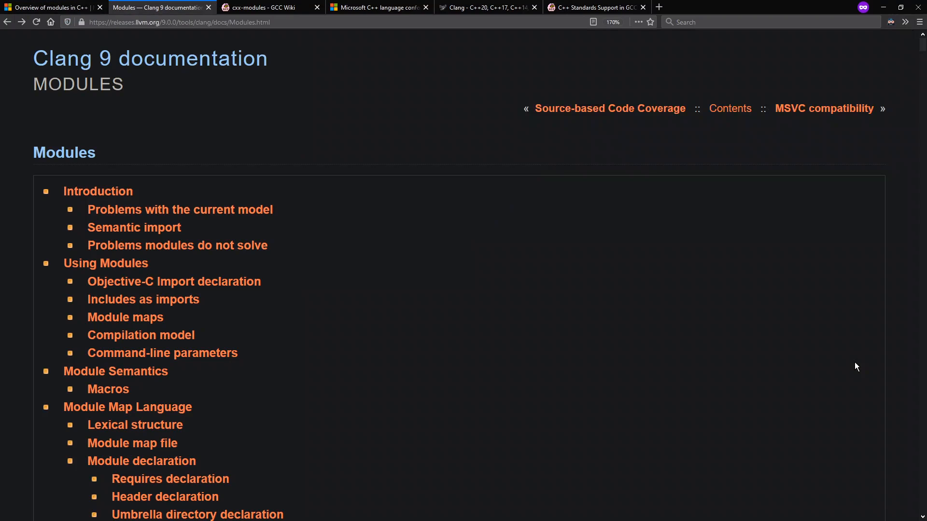
Step: Compare C++ Modules support across the GCC Wiki, Microsoft conformance and Clang status pages, then return to VS Code
left_click(263, 7)
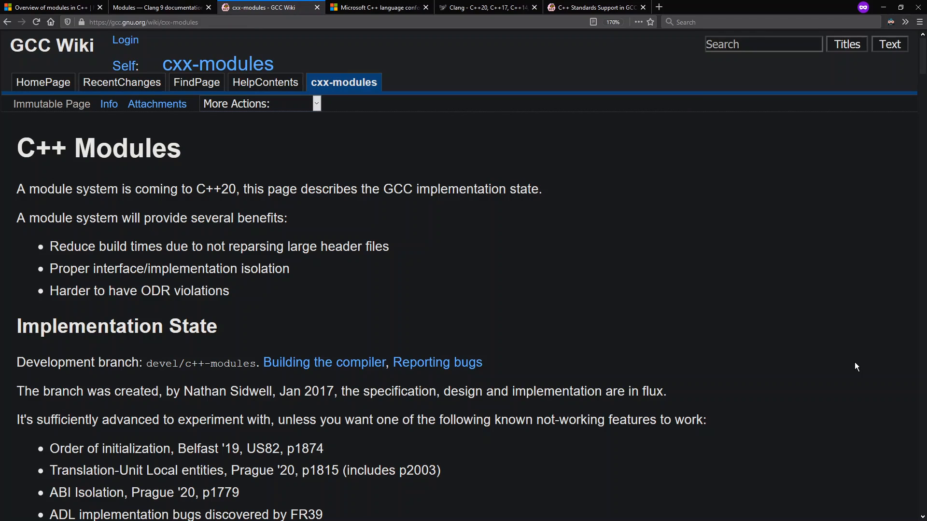
left_click(379, 7)
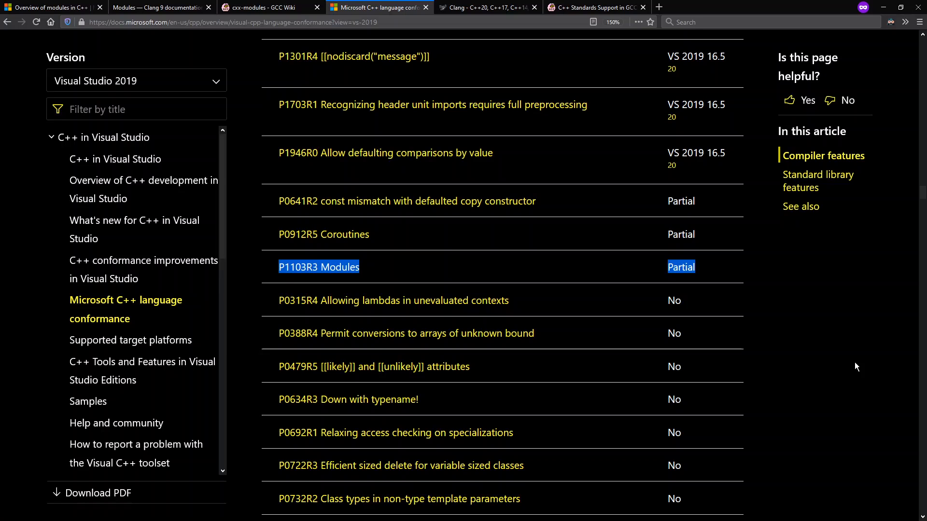
left_click(484, 7)
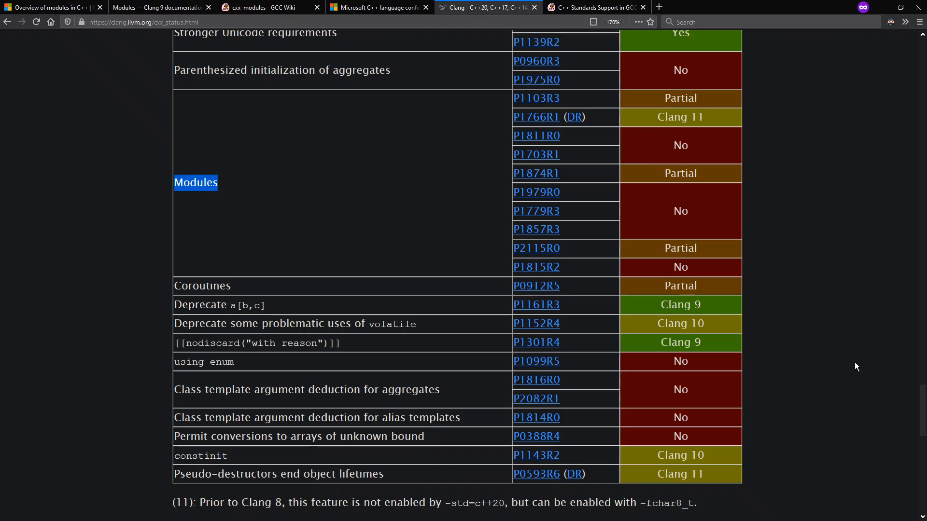
left_click(593, 6)
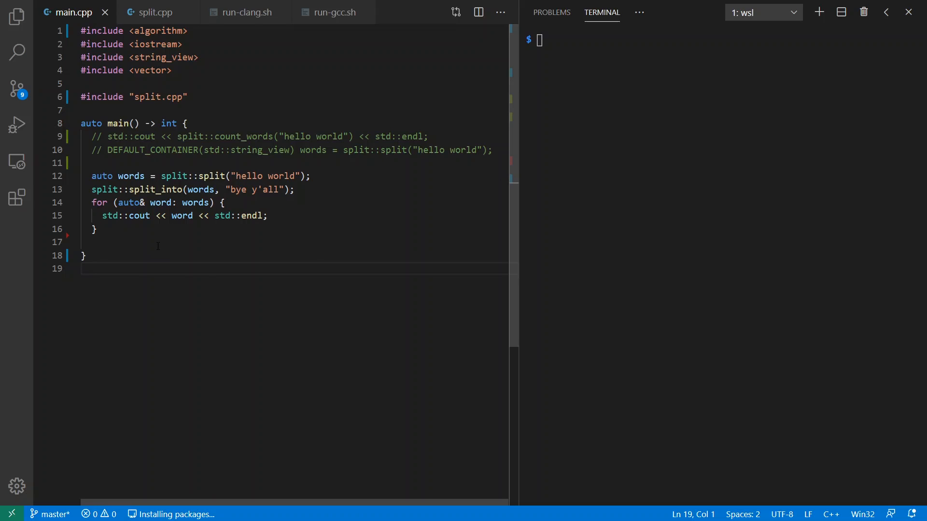
Step: Reset the WSL terminal before running ./run-clang.sh, which prints hello, world, bye, y'all
type("reset")
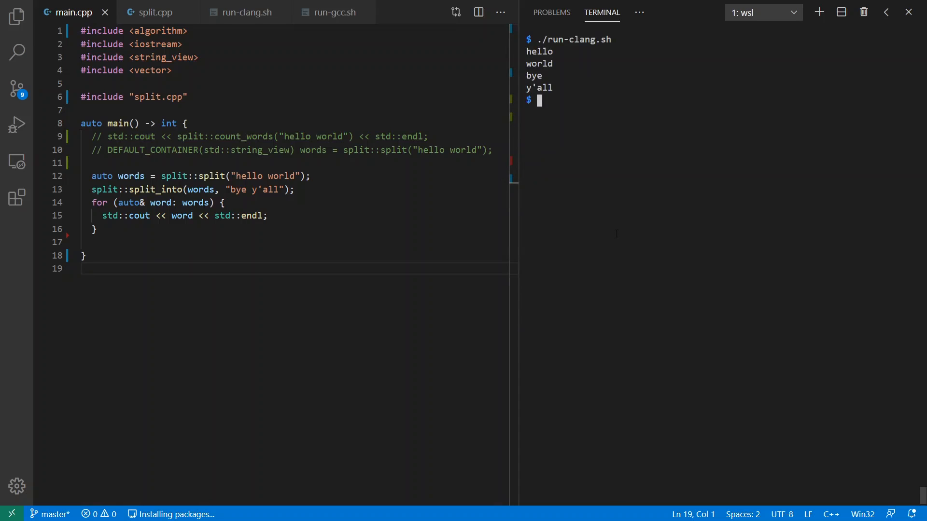
mouse_move(155, 12)
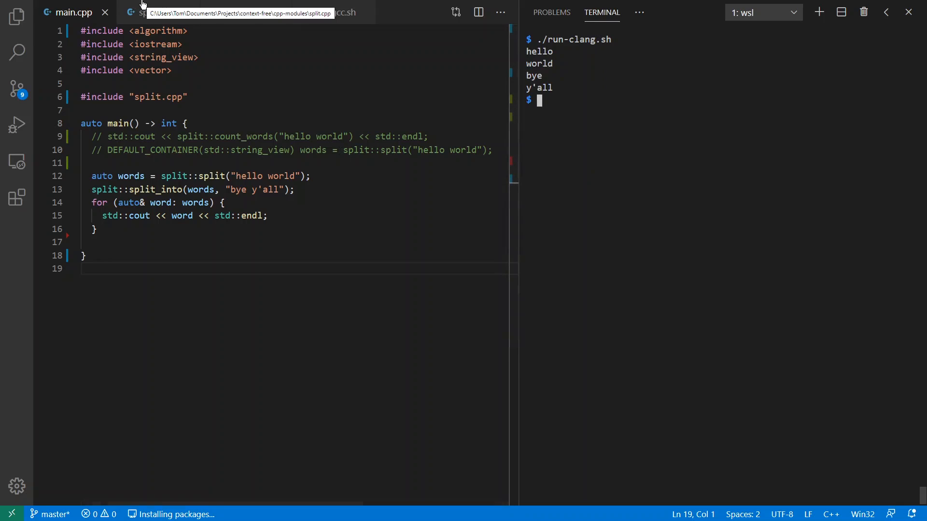
left_click(157, 11)
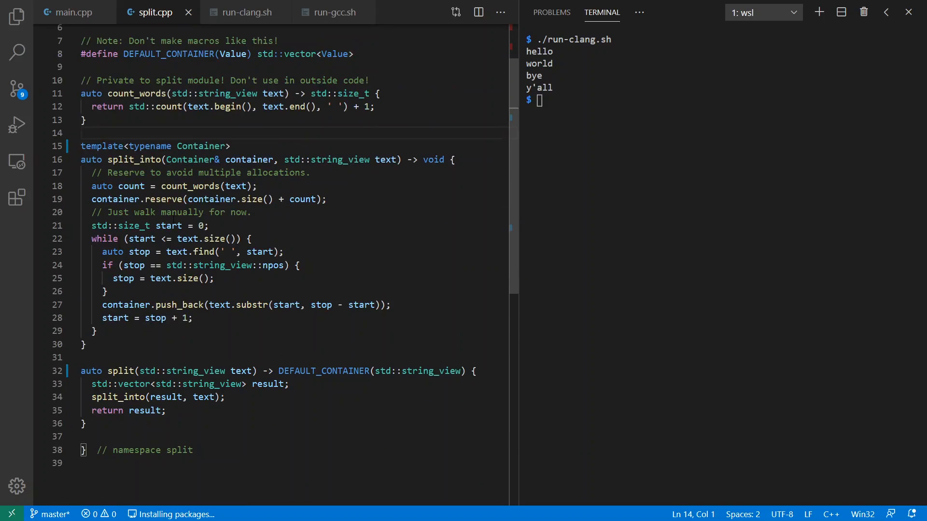
double_click(122, 371)
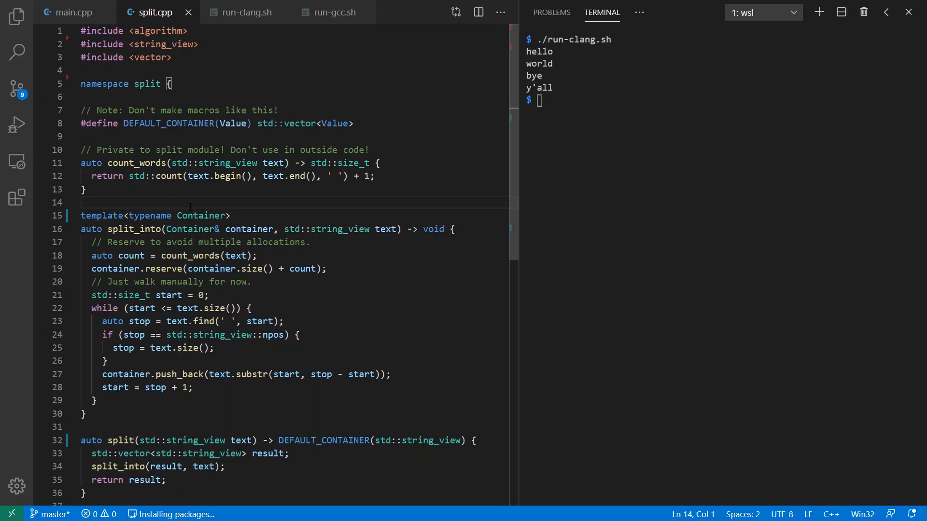
left_click_drag(81, 150, 81, 202)
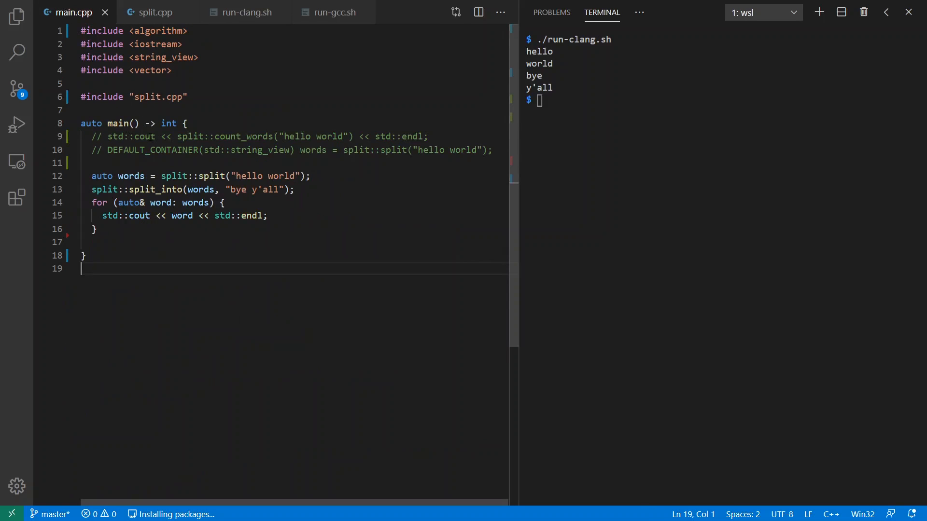
Step: Glance at split.cpp, then return to main.cpp to toggle the DEFAULT_CONTAINER and auto words lines
left_click(154, 11)
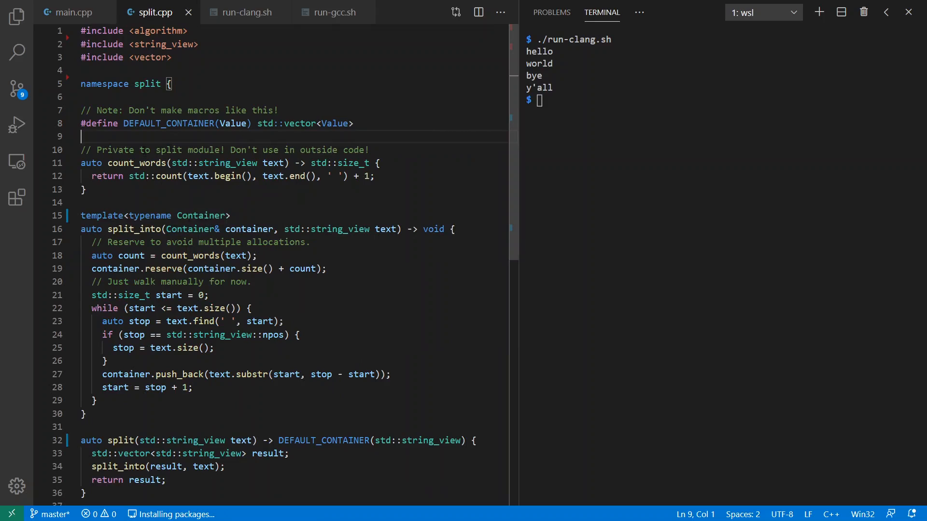
left_click(139, 201)
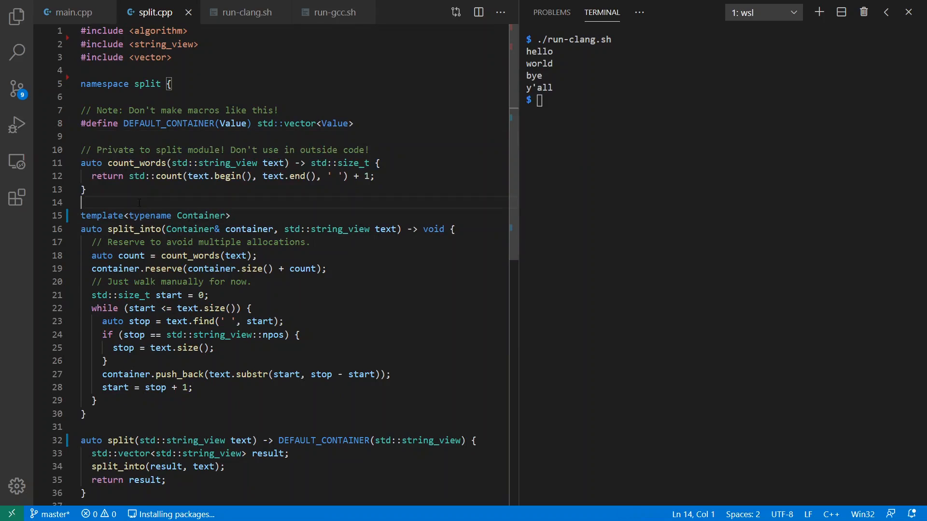
left_click(74, 12)
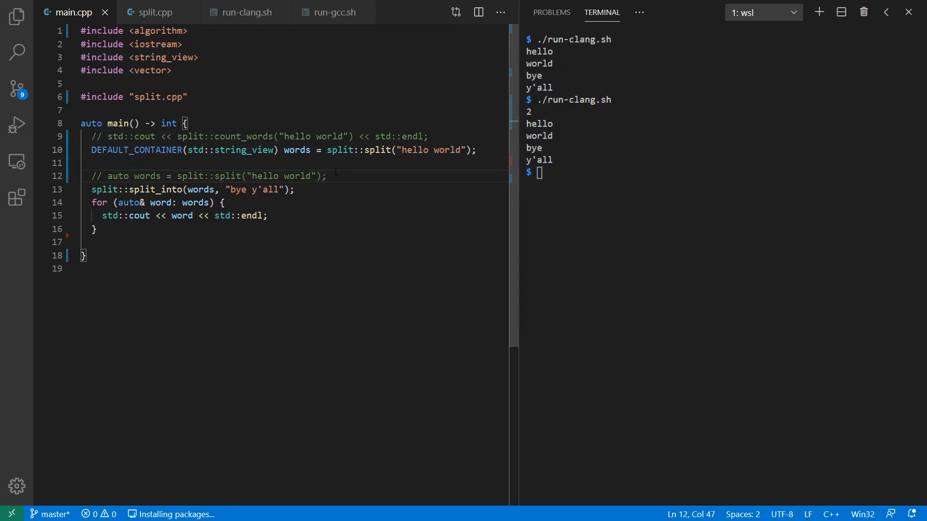
mouse_move(137, 149)
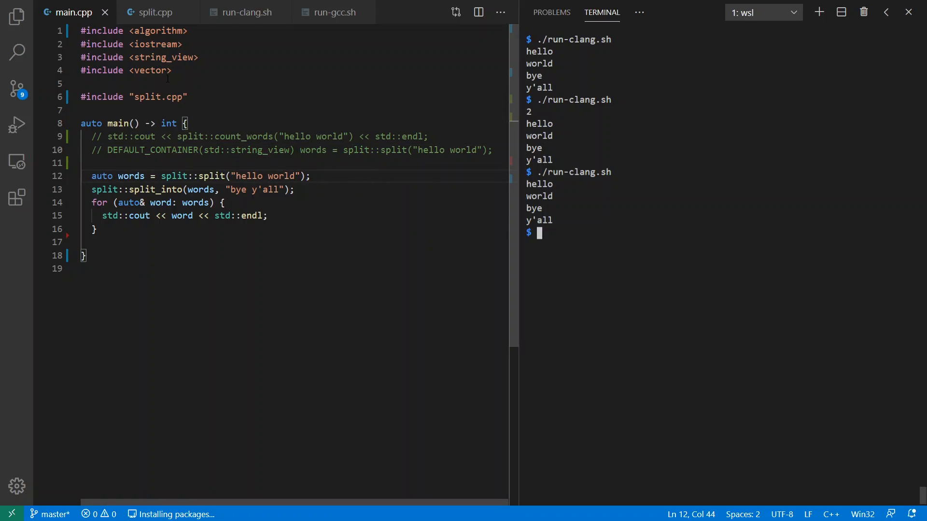
Step: Start main.cpp with module; and replace the split.cpp include with import split;
key("Enter")
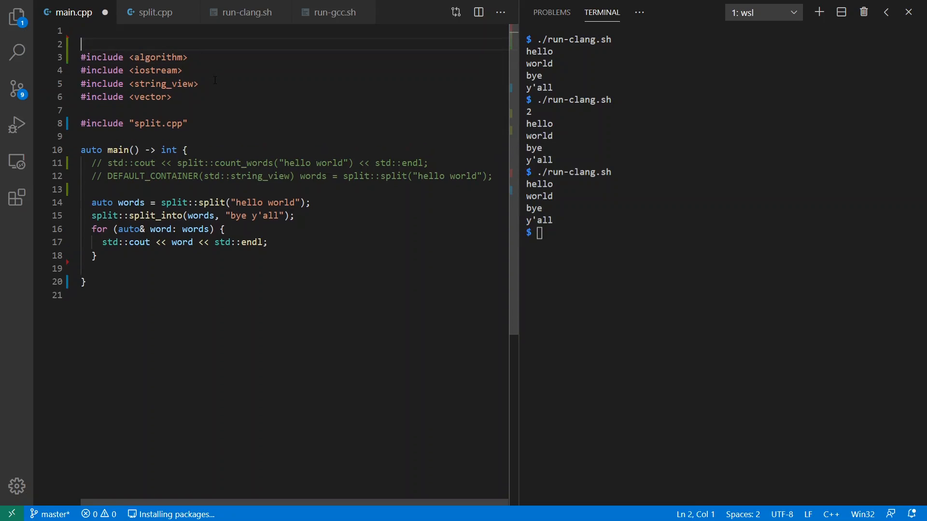
type("module;")
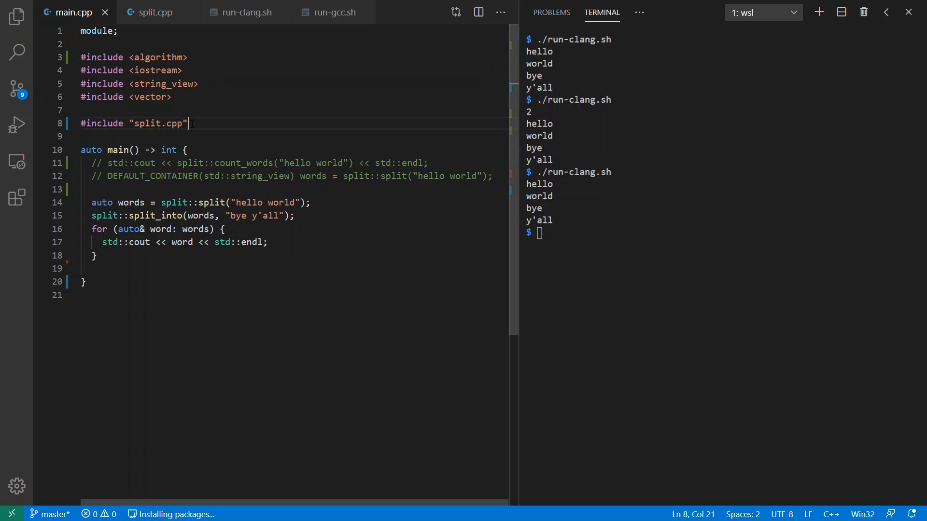
type("import split;")
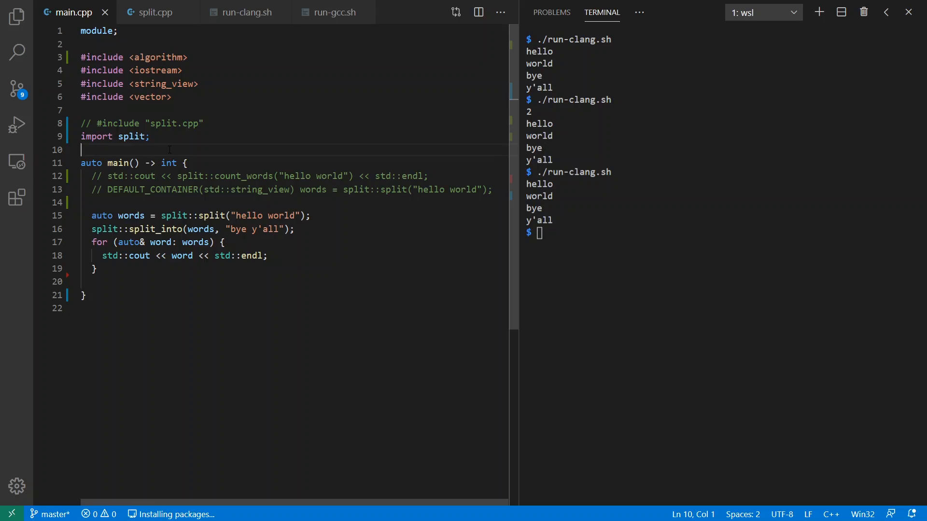
left_click(155, 12)
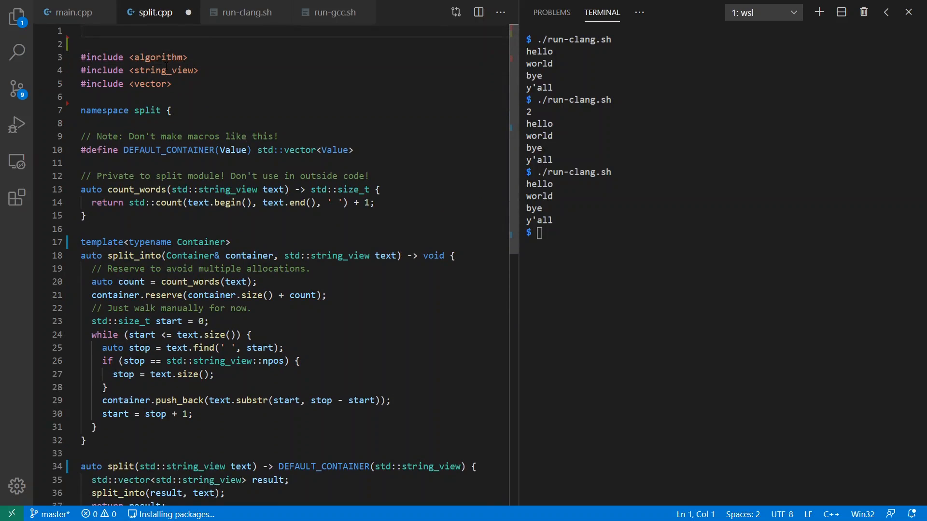
Step: Start split.cpp with module; and declare export module split; above the split namespace
type("module;")
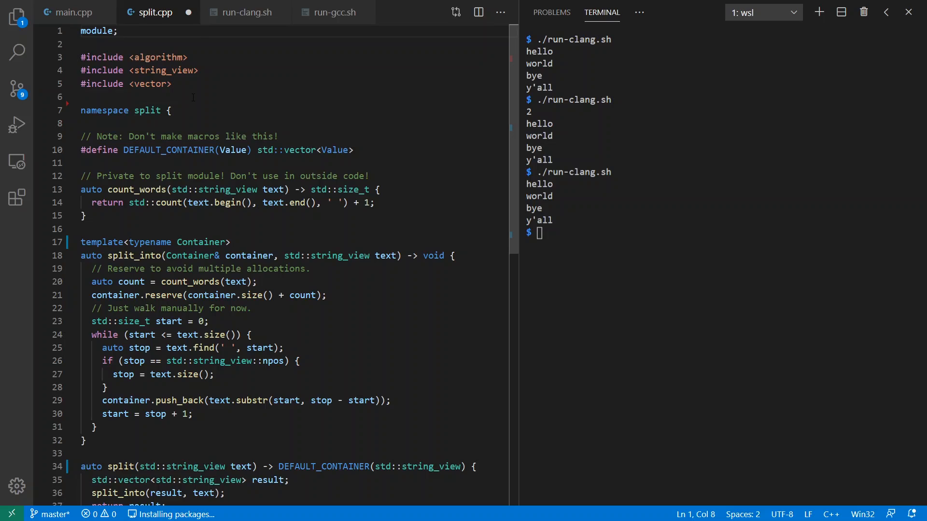
type("e")
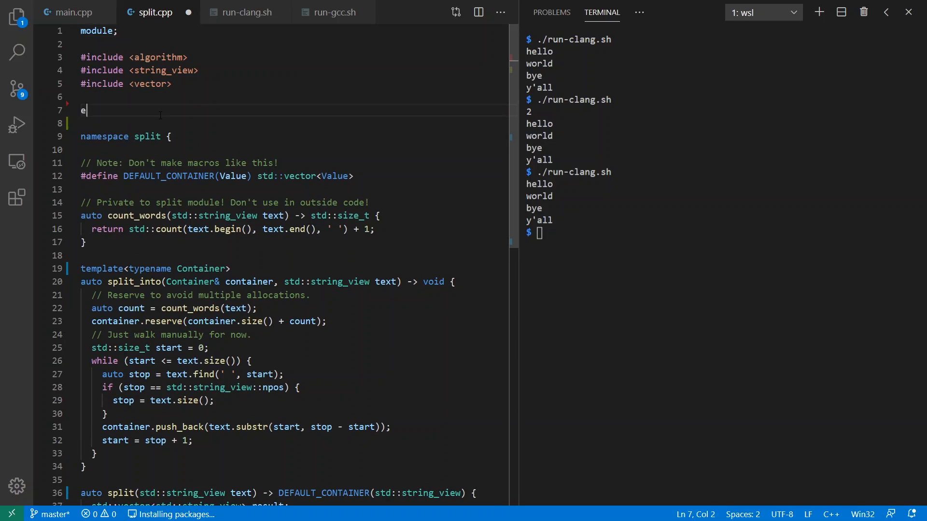
type("xport module split;")
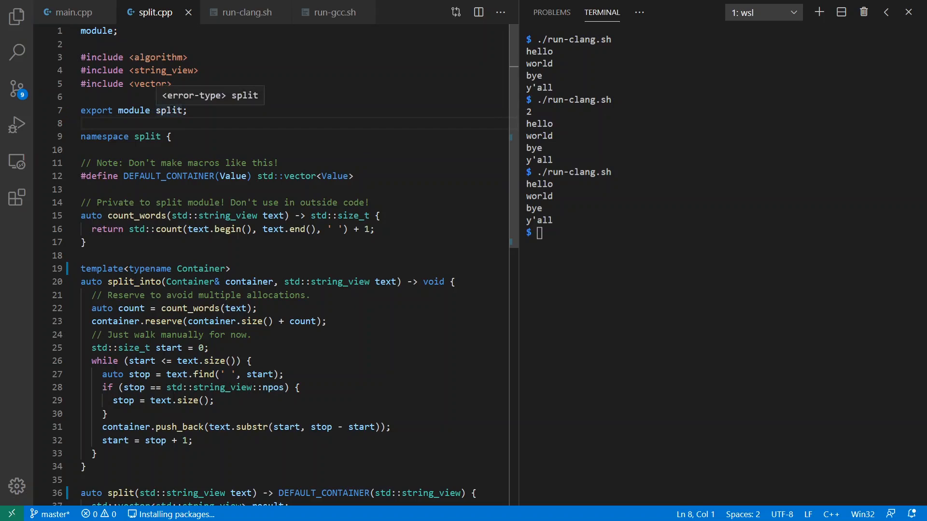
mouse_move(170, 125)
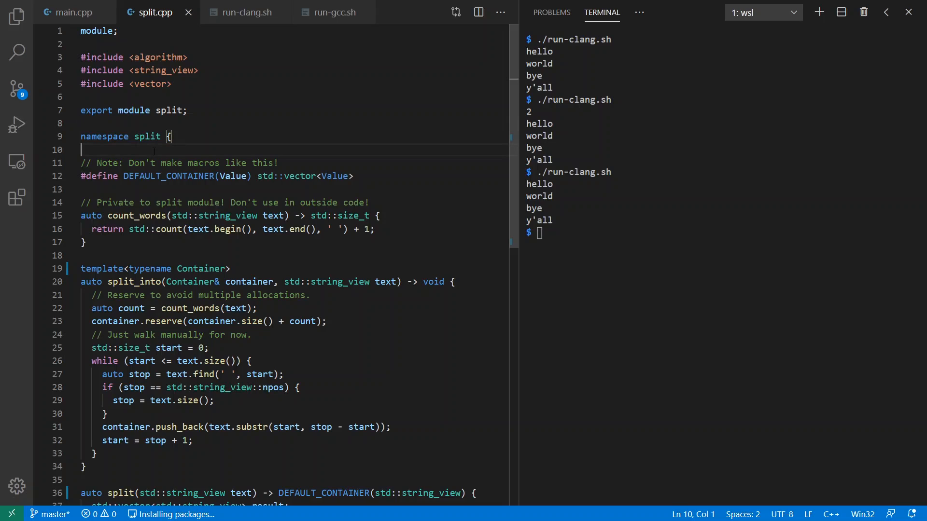
left_click(244, 12)
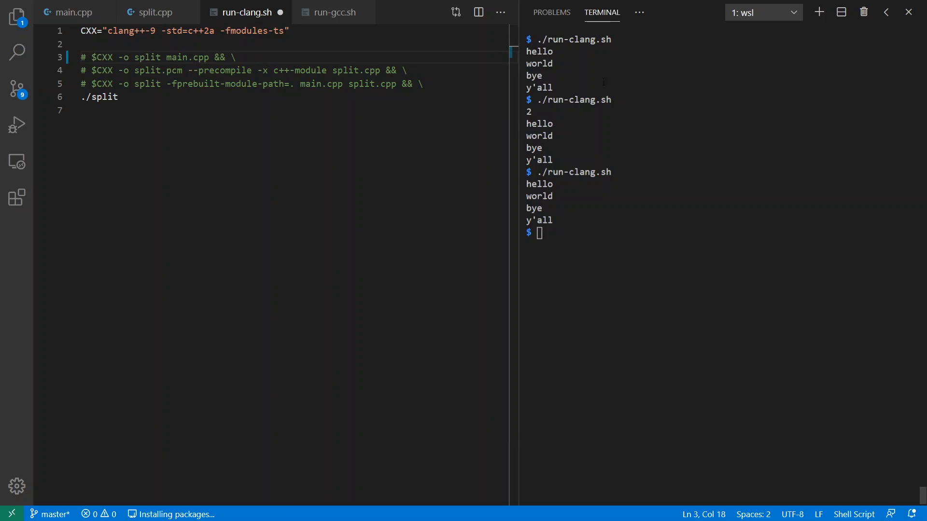
Step: Make run-clang.sh precompile split.pcm and build with the prebuilt module path instead of the single-step build
left_click_drag(252, 70, 252, 83)
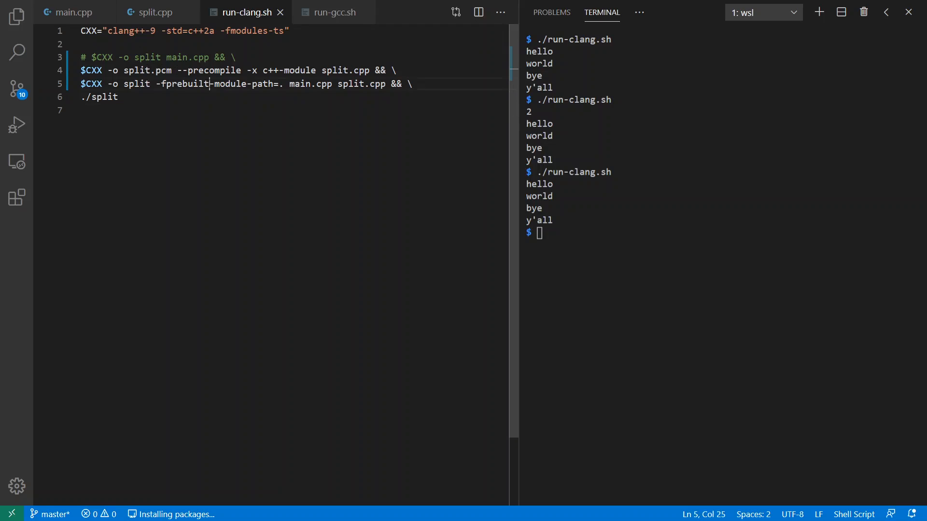
double_click(310, 83)
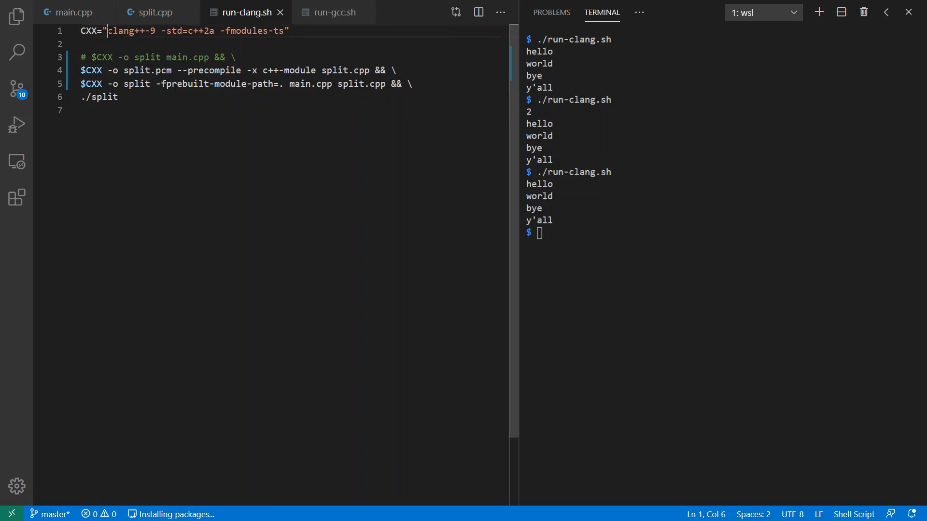
double_click(130, 31)
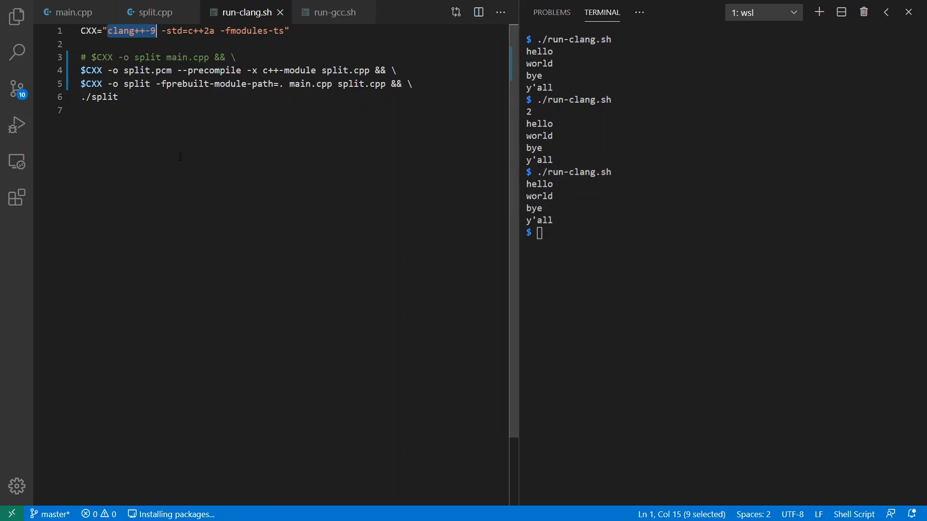
Step: Run the Clang build from main.cpp, which fails with two undeclared identifier 'split' errors
left_click(155, 11)
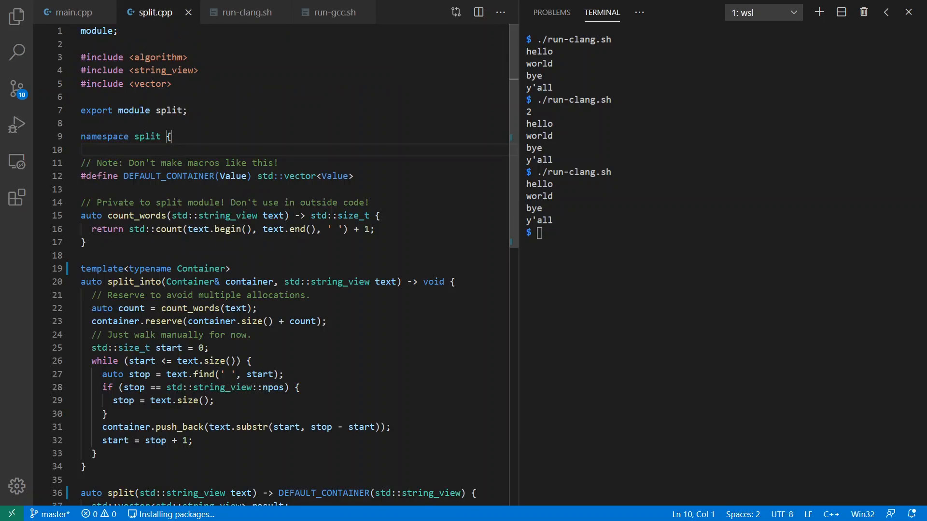
left_click(75, 12)
type("./run-clang.sh")
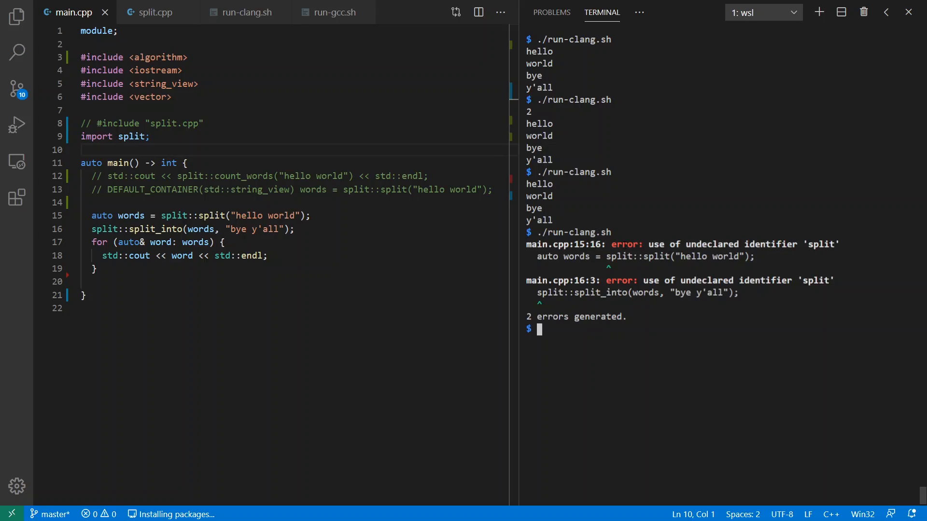
left_click(156, 12)
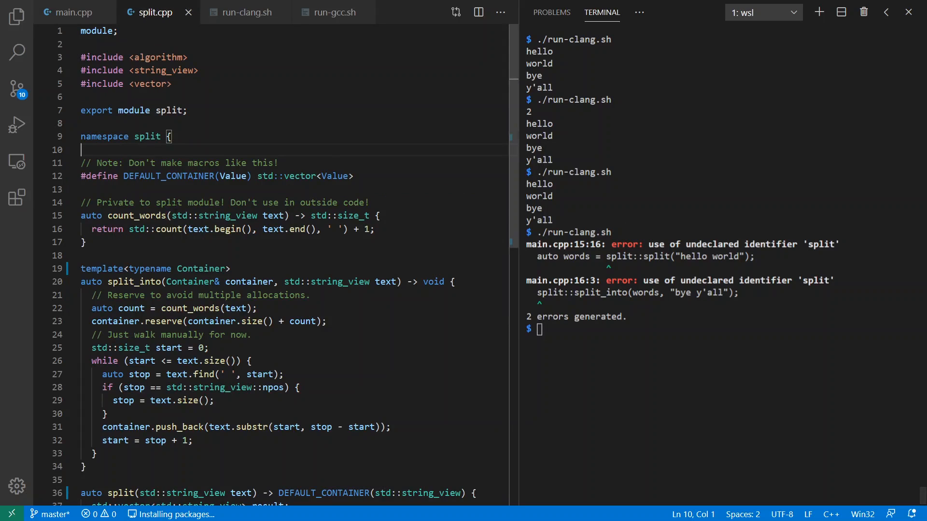
Step: Export both split_into and split from the split module so the Clang build prints the four words
type("e")
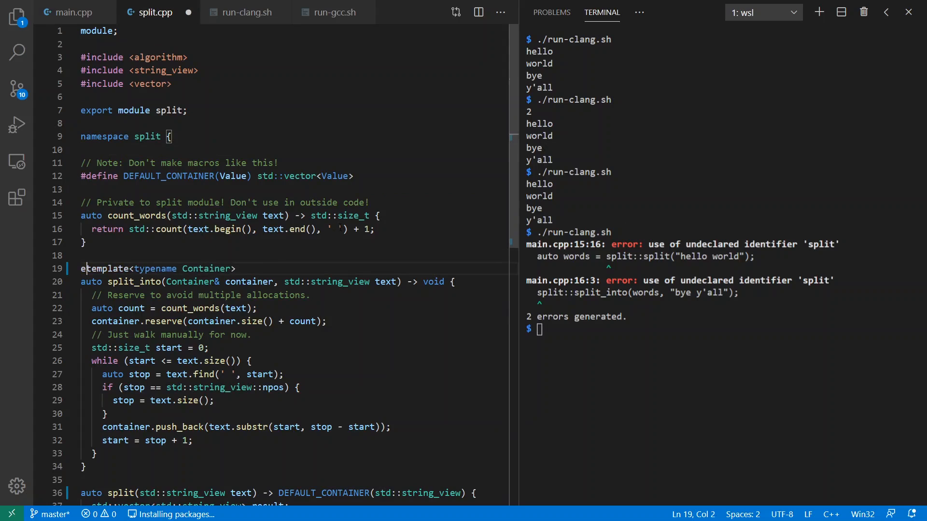
type("xport")
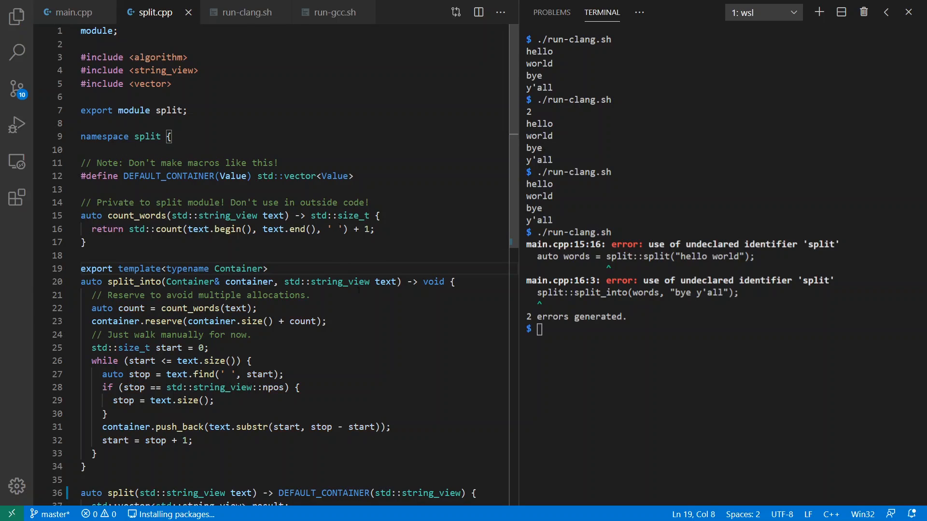
scroll("down", 3)
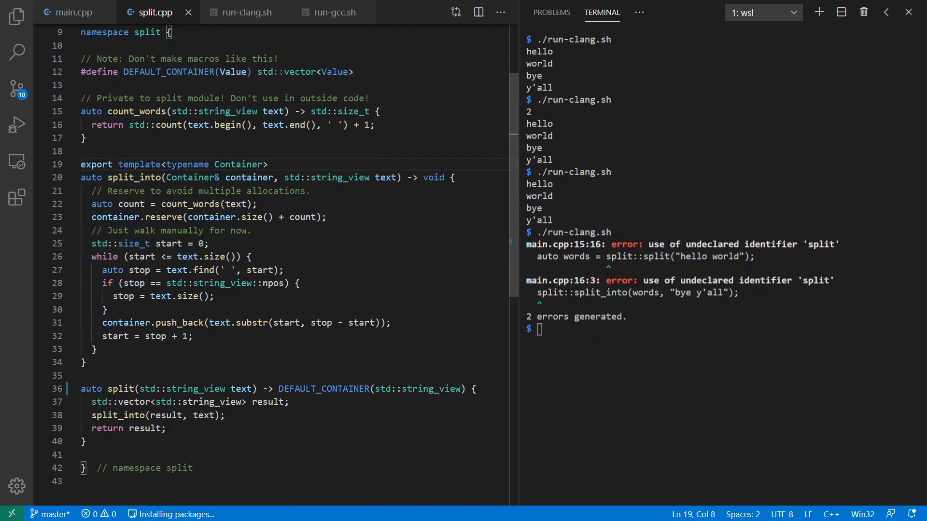
left_click(234, 362)
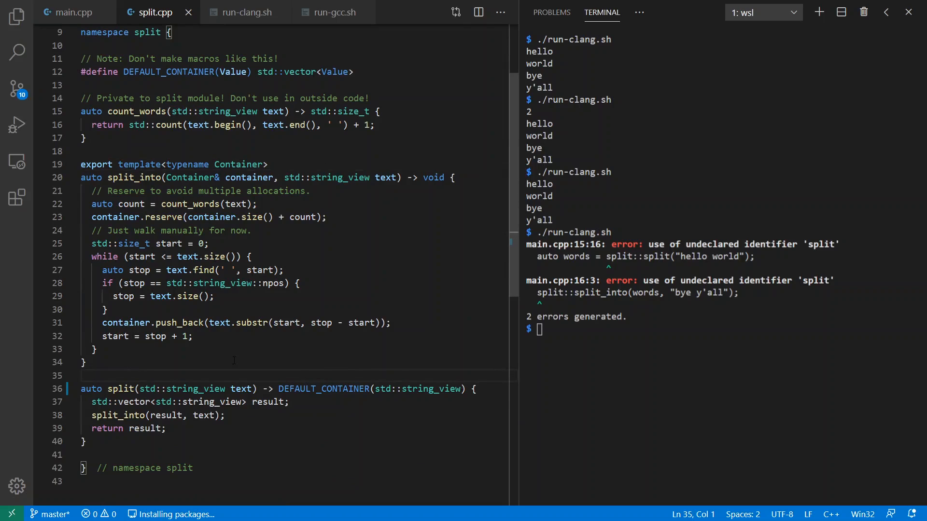
type("export")
left_click(722, 329)
type("./run-clang.sh")
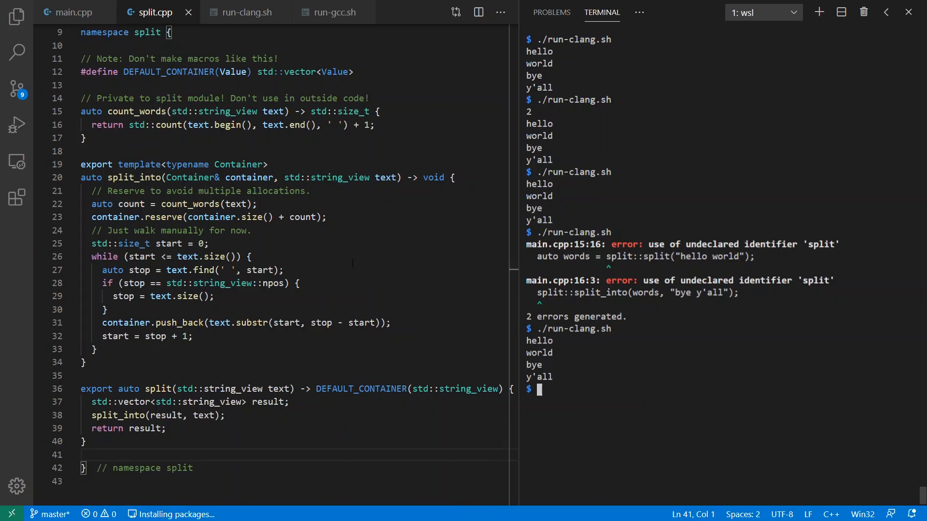
Step: Test the count_words and DEFAULT_CONTAINER lines in main.cpp against Clang, then comment them out again
left_click(75, 11)
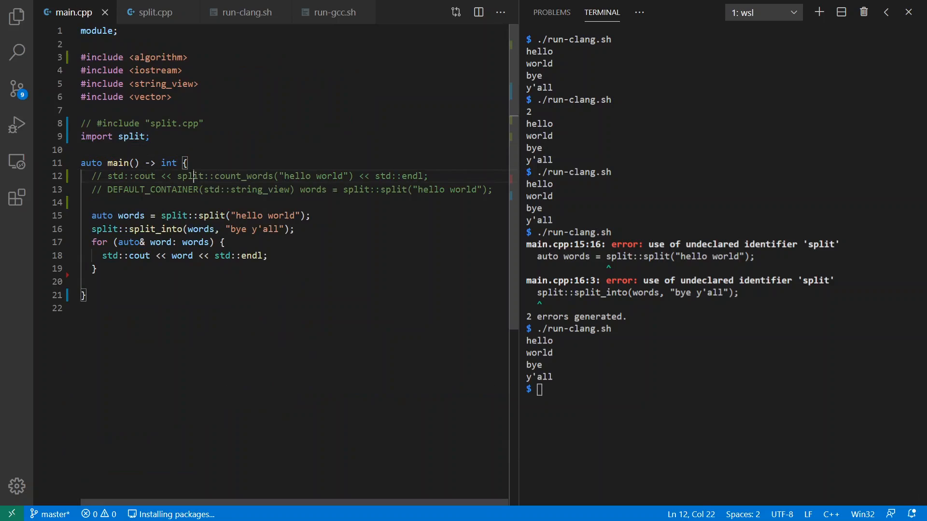
key("Delete")
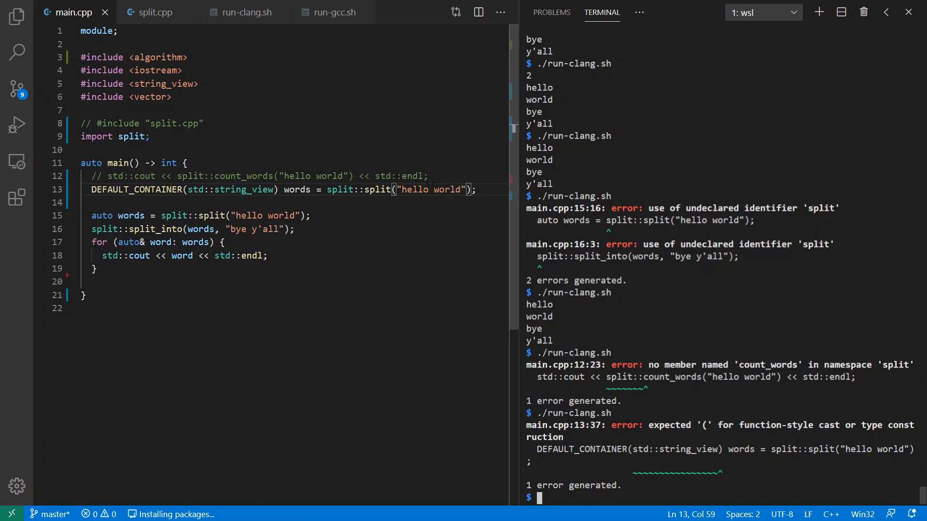
type("//")
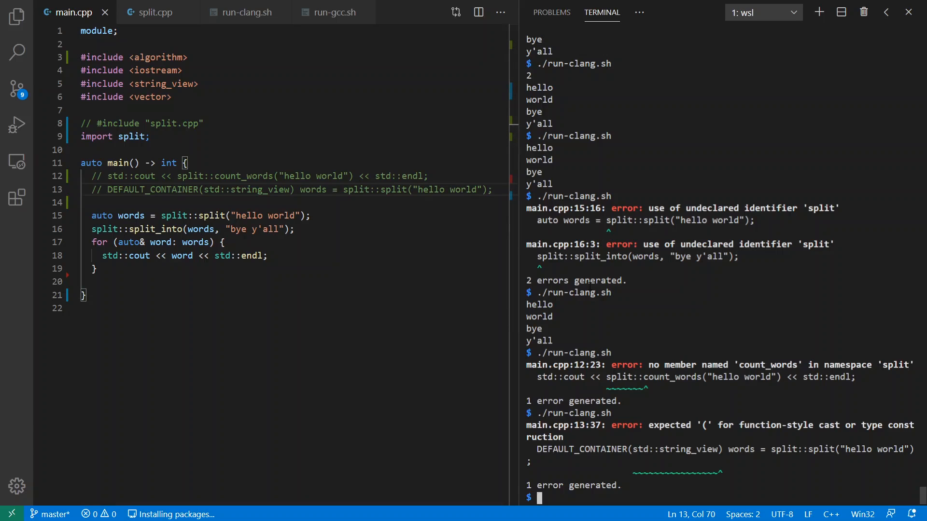
scroll("down", 3)
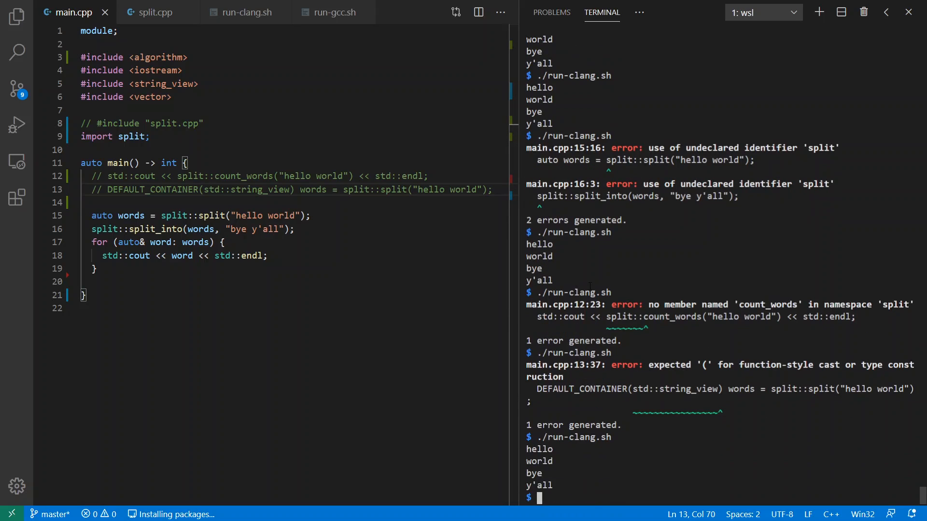
Step: Cut the private count_words function out of the split namespace and bring it over to main.cpp
left_click(153, 12)
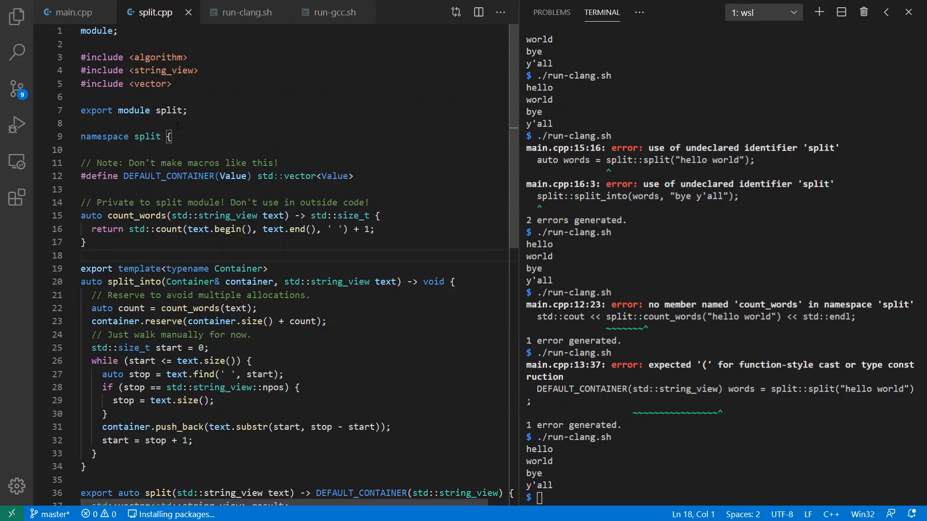
left_click_drag(81, 202, 86, 242)
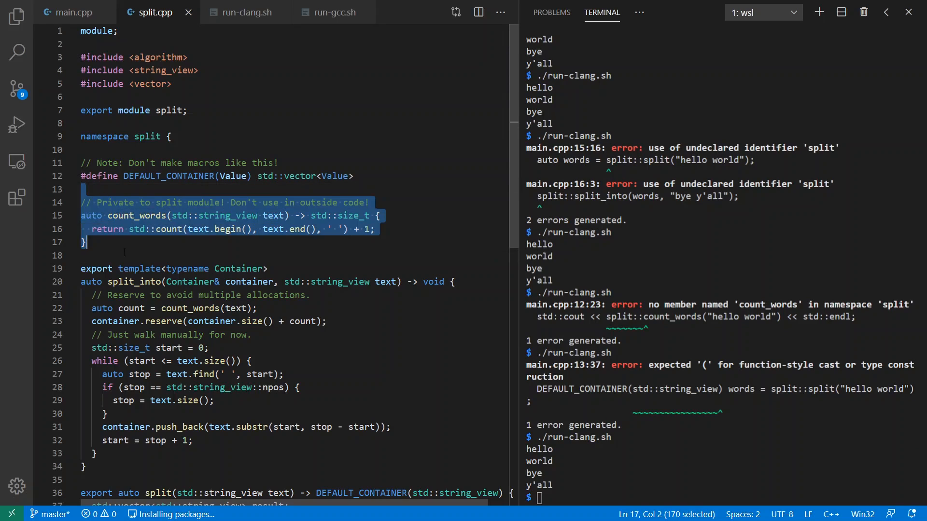
key("Delete")
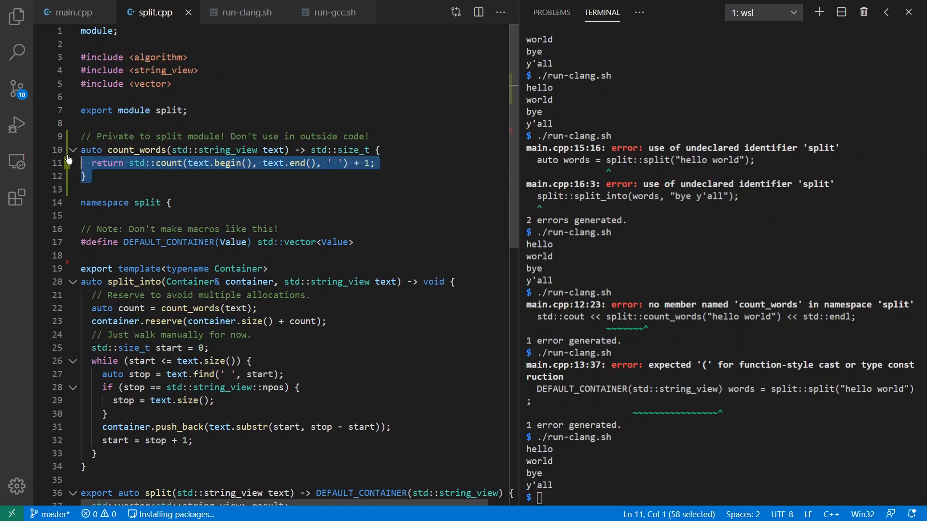
left_click(72, 12)
type("readelf -Ws split | grep count_words")
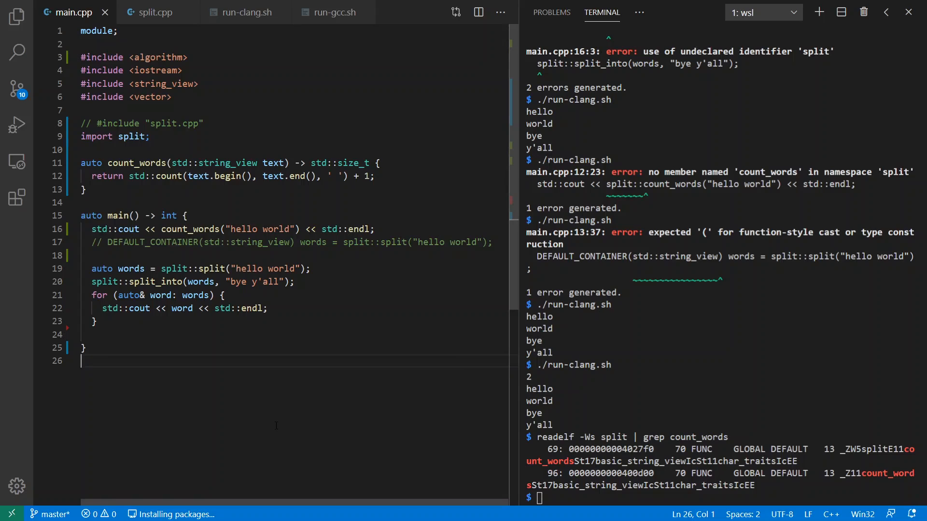
mouse_move(154, 12)
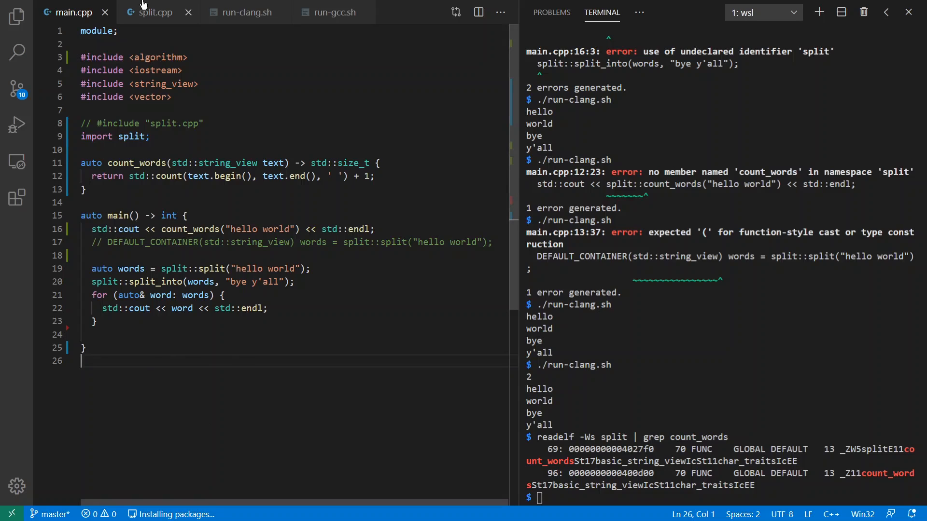
Step: Try exporting count_words in split.cpp, hit the Clang redeclaration error, and revert to unexported
left_click(156, 11)
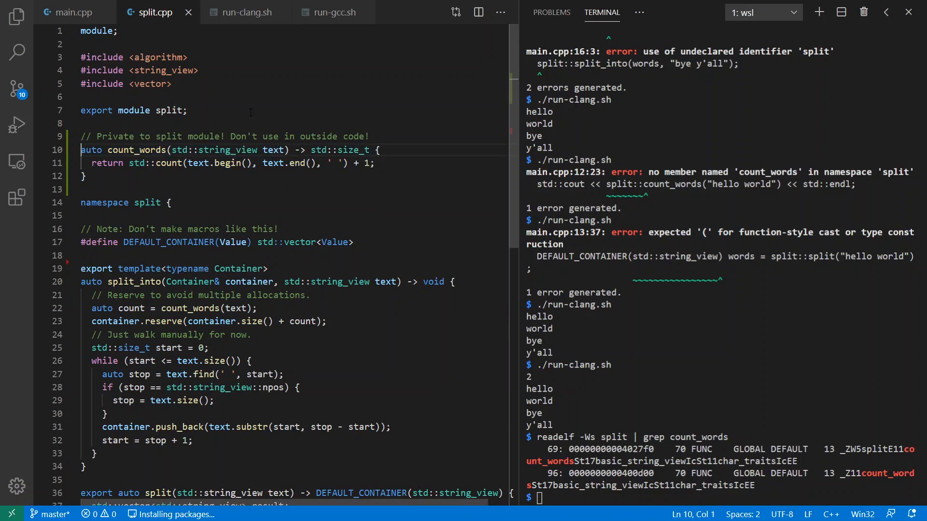
type("export")
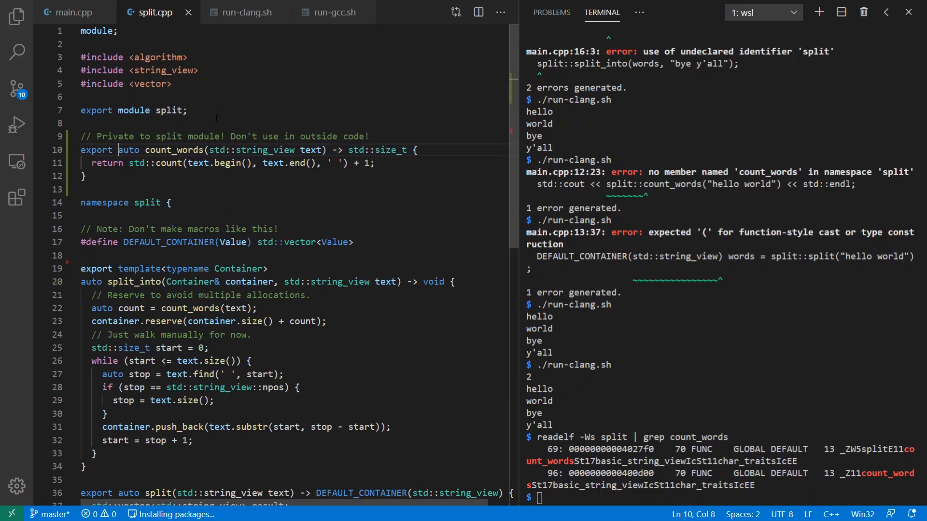
left_click(73, 12)
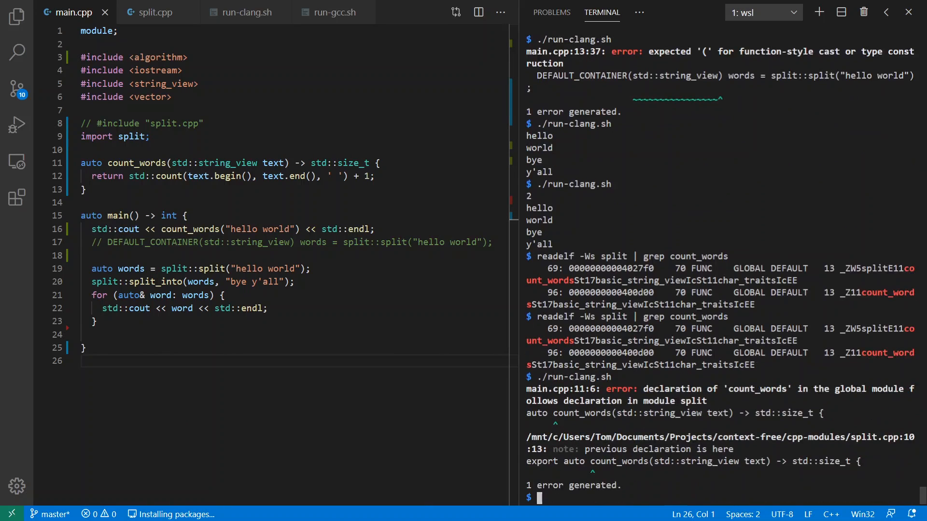
left_click(152, 12)
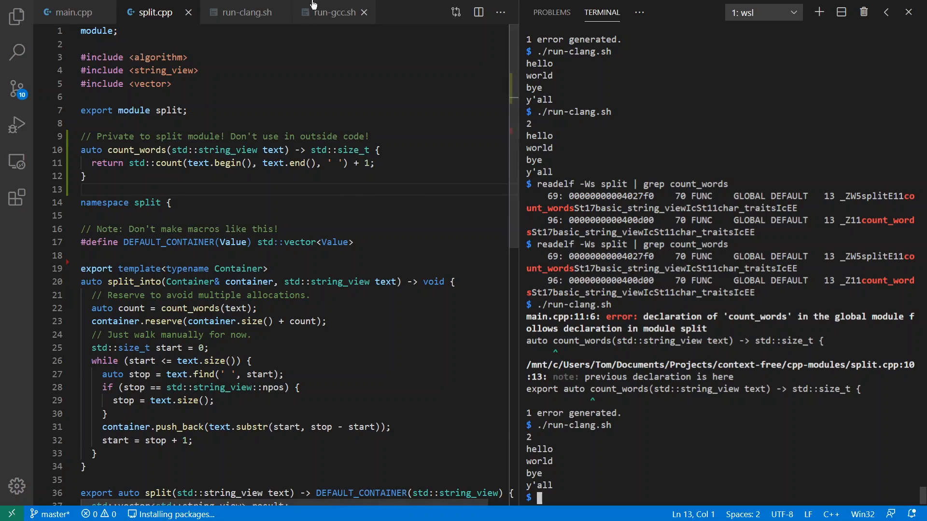
Step: Run ./run-gcc.sh, watch g++ -fmodules-ts crash with an internal backtrace, and return to main.cpp
left_click(335, 11)
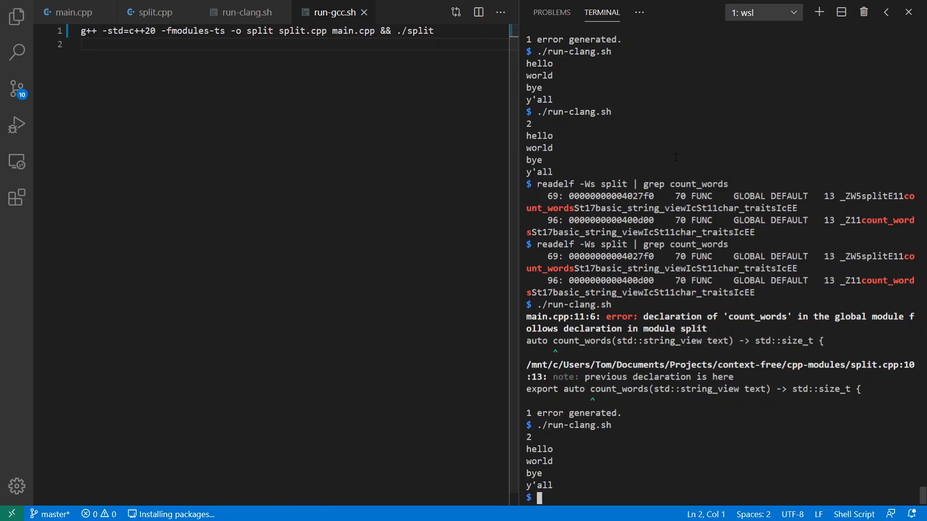
type("./ruc")
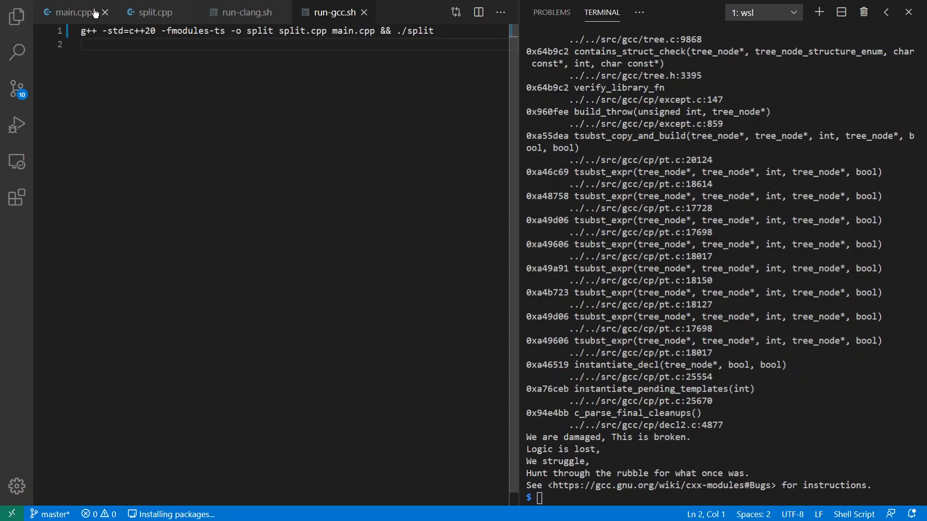
left_click(68, 12)
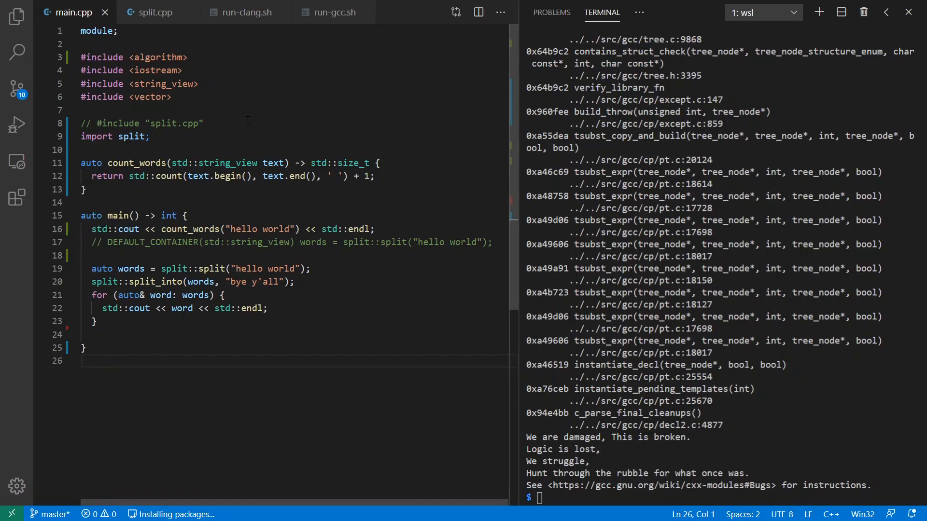